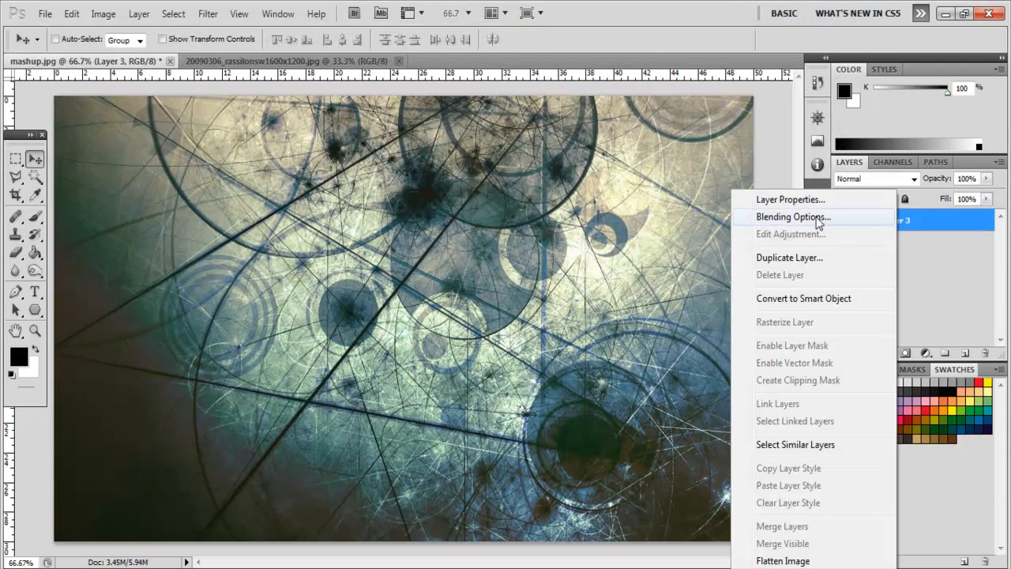
# Duplicate Layer 3 and flip its copy horizontally
pyautogui.click(789, 257)
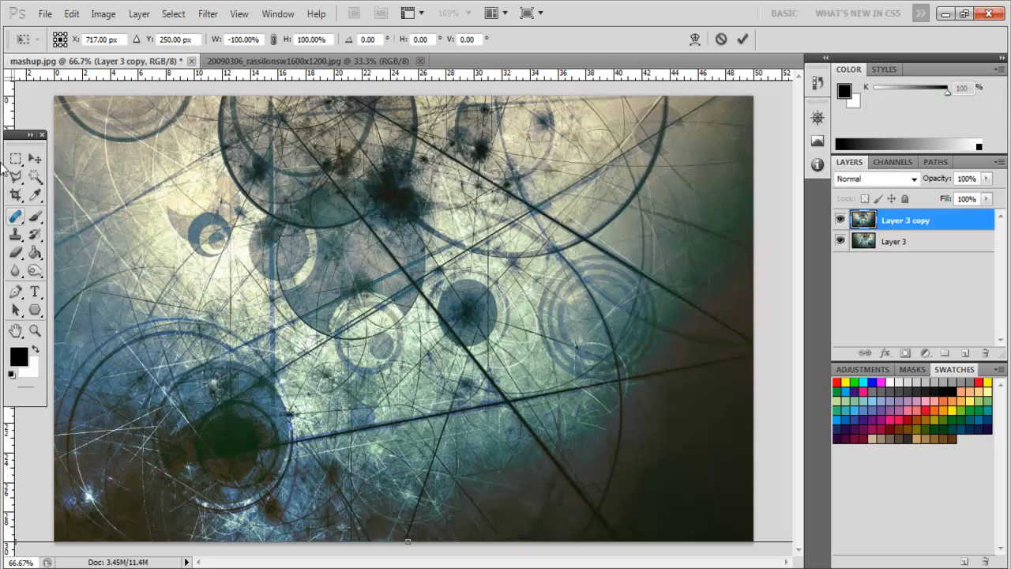
pyautogui.click(865, 337)
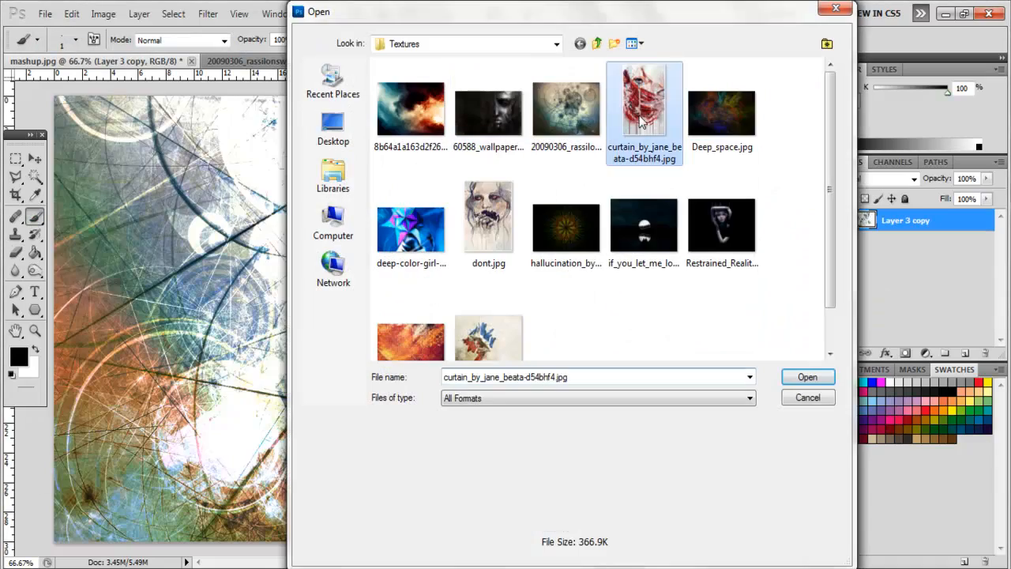
# Bring in curtain_by_jane_beata as a Burn-blended layer, then add dont.jpg to the canvas
pyautogui.click(807, 377)
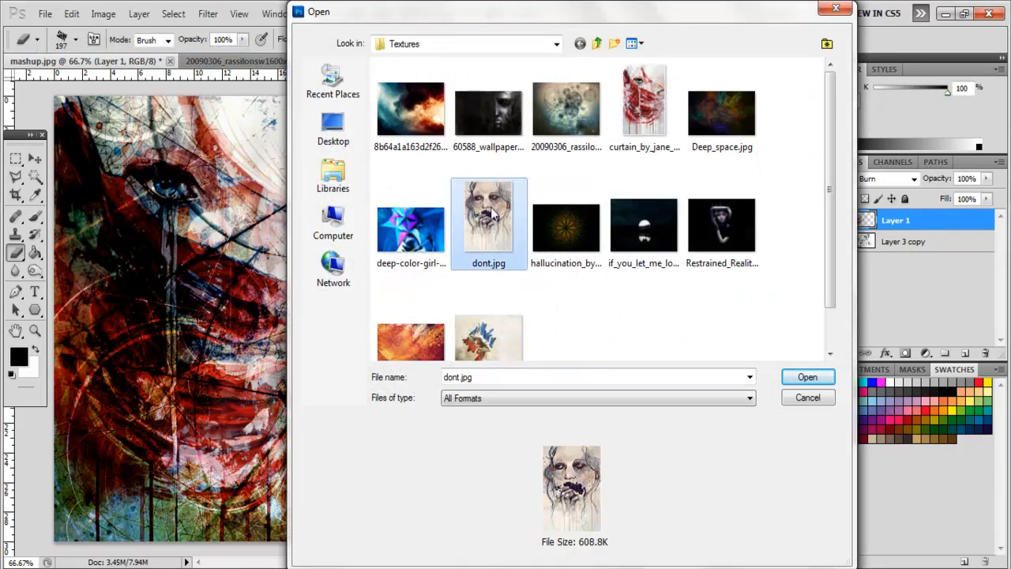
pyautogui.click(808, 376)
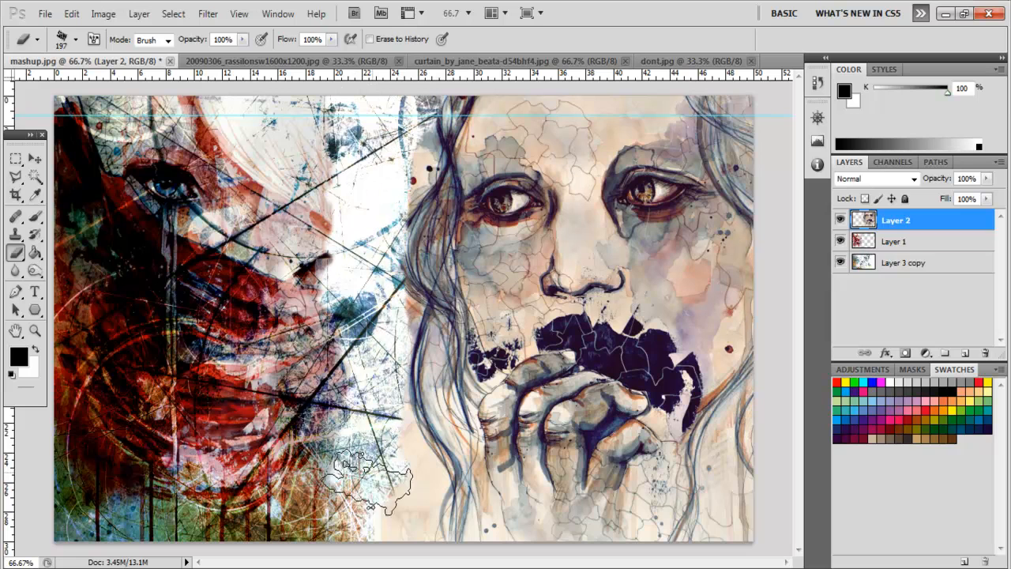
# Set Layer 2 to Linear Burn and soften its left edge with Eraser and Blur
pyautogui.click(14, 156)
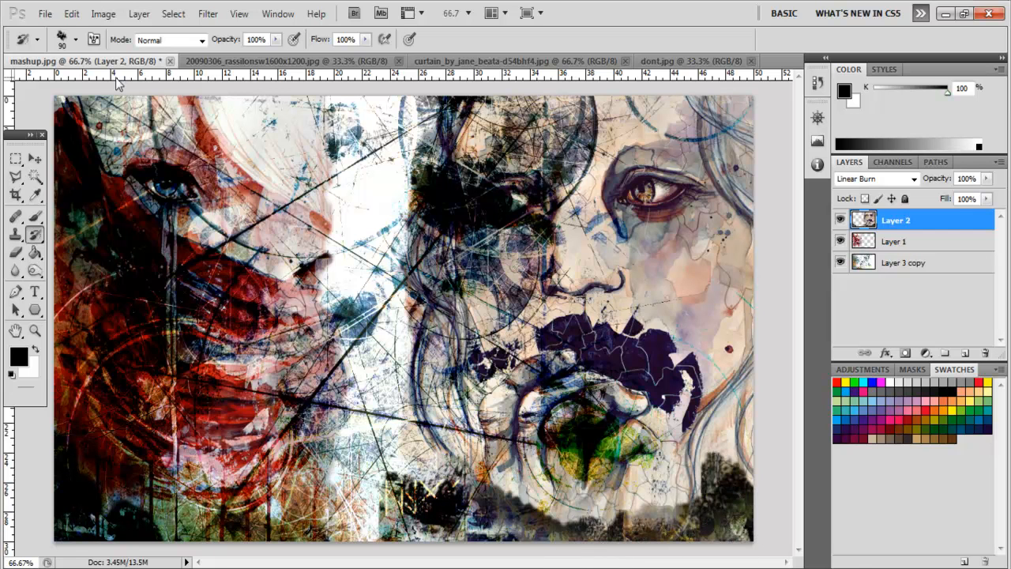
pyautogui.click(45, 14)
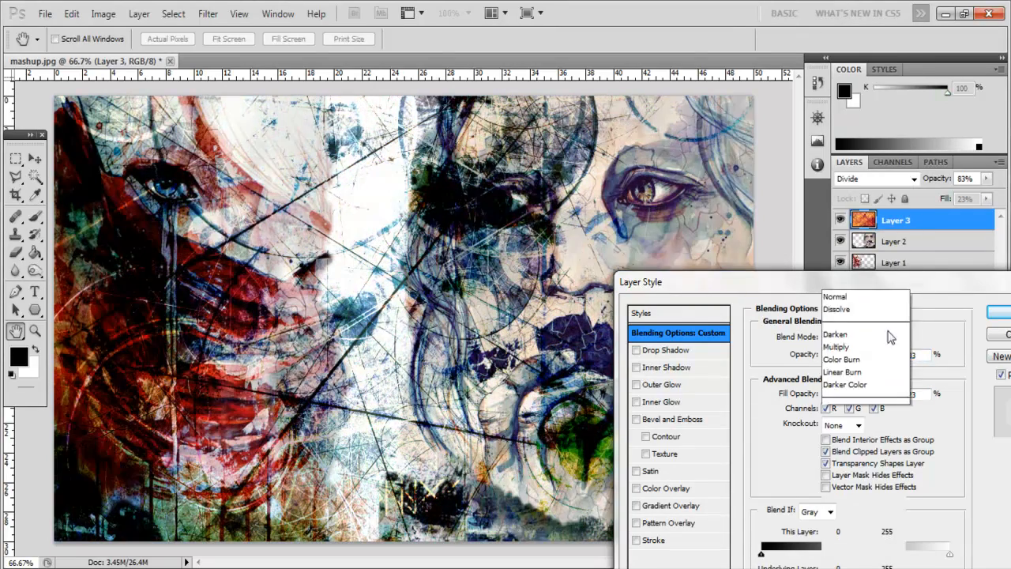
# Set the orange texture to Divide, 83% opacity, 23% fill, and add white rune text
pyautogui.click(861, 338)
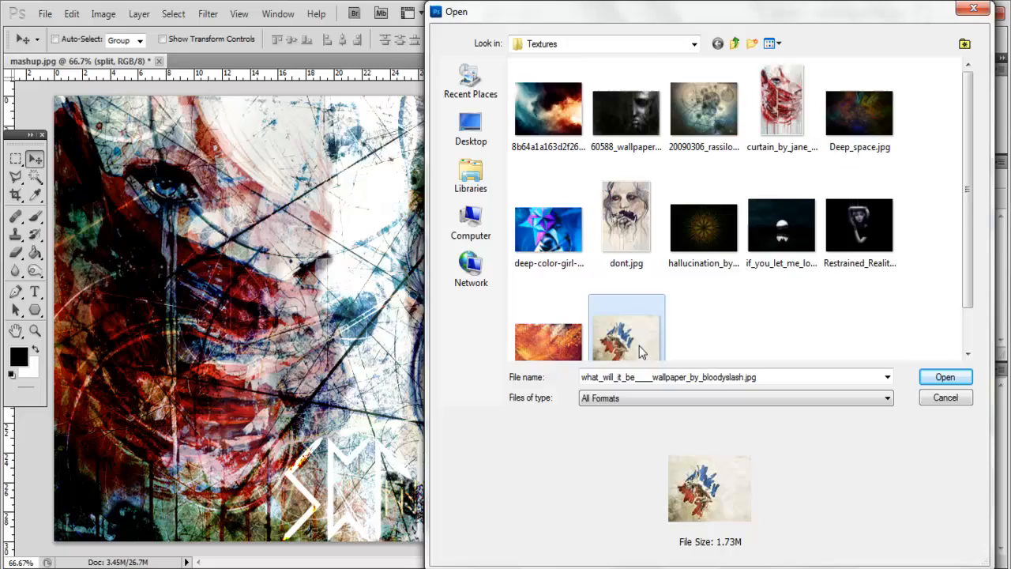
# Add the bloodyslash wallpaper as Layer 4 with Linear Burn at 79% opacity
pyautogui.click(945, 377)
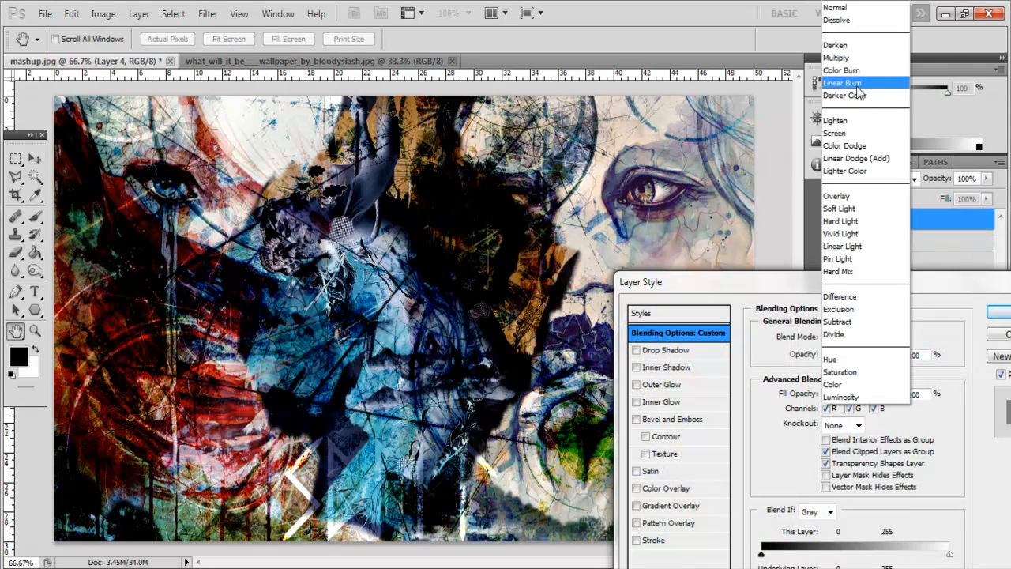
pyautogui.click(830, 359)
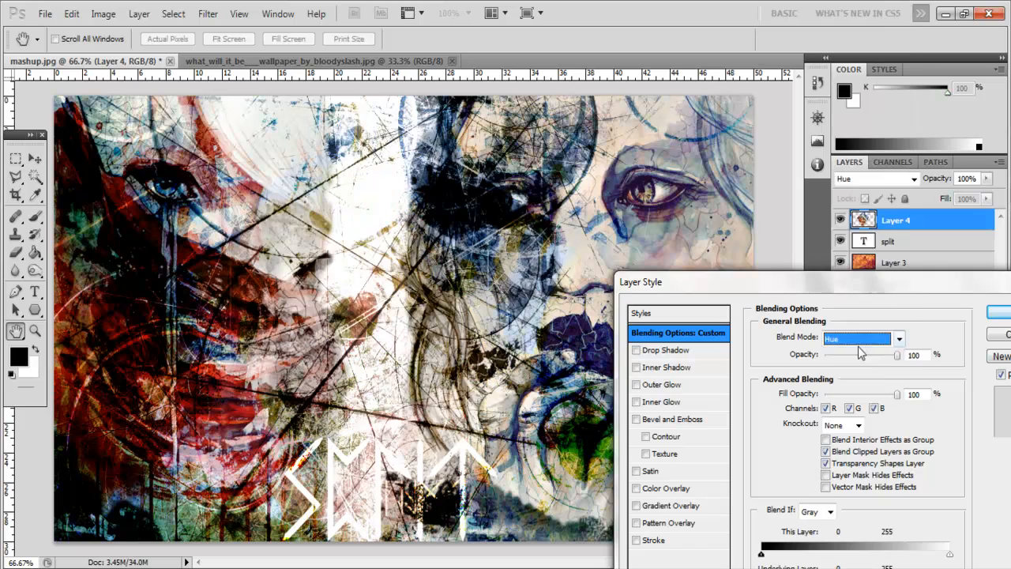
pyautogui.click(861, 338)
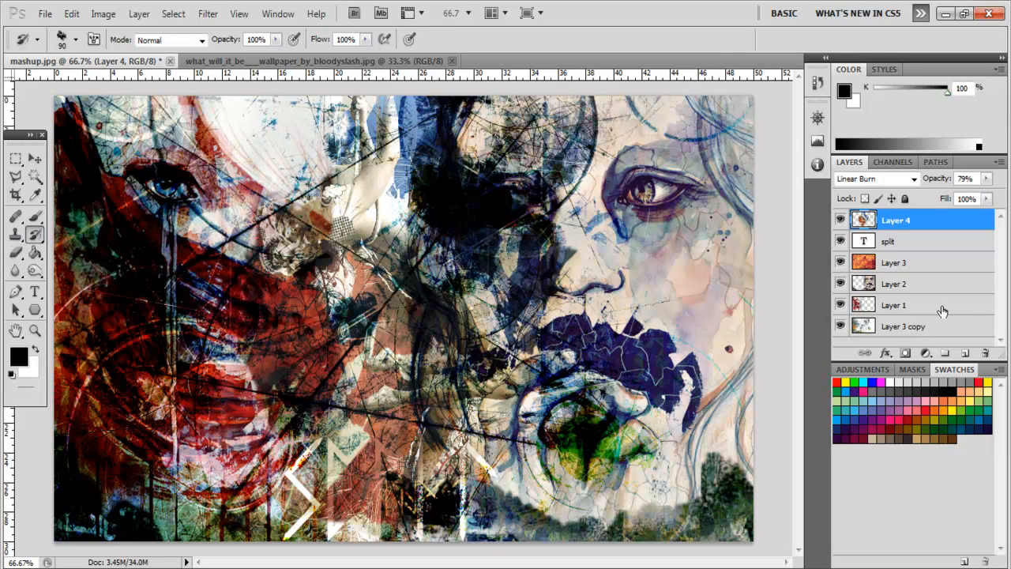
pyautogui.click(893, 261)
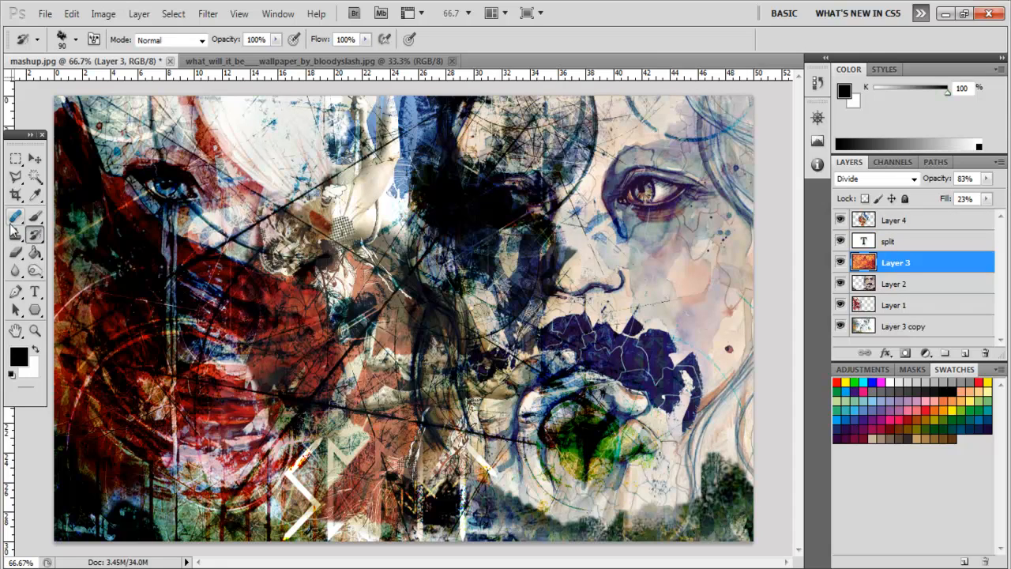
# Bring in Restrained_Reality as Layer 5, blend it Linear Dodge (Add), and place it lower left
pyautogui.click(45, 14)
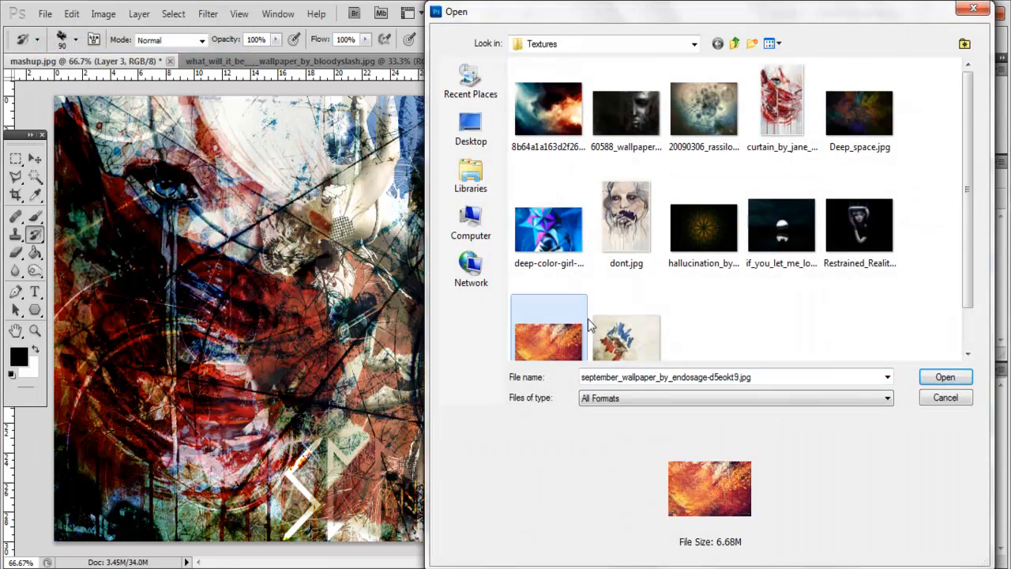
pyautogui.click(945, 376)
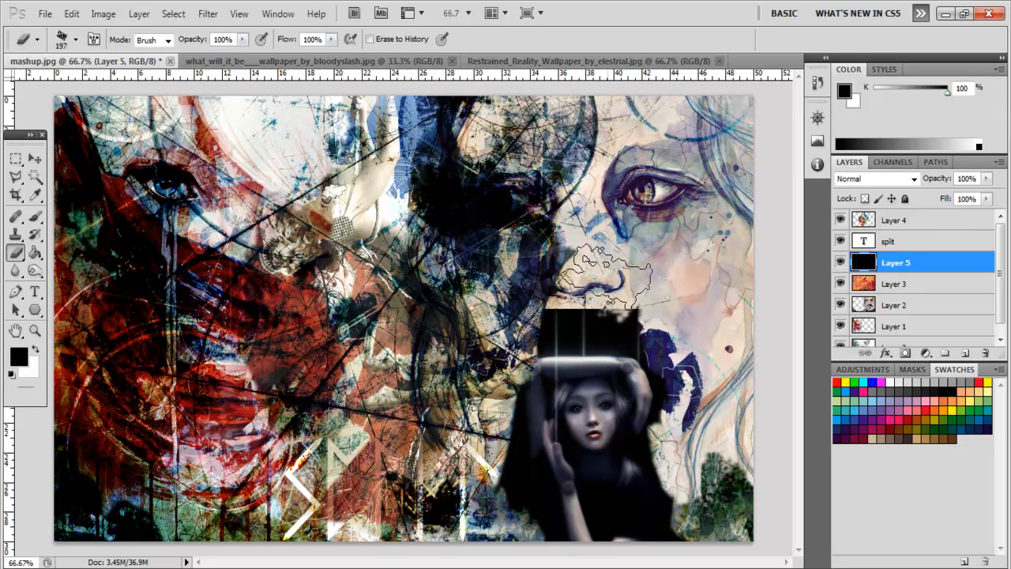
pyautogui.rightClick(895, 262)
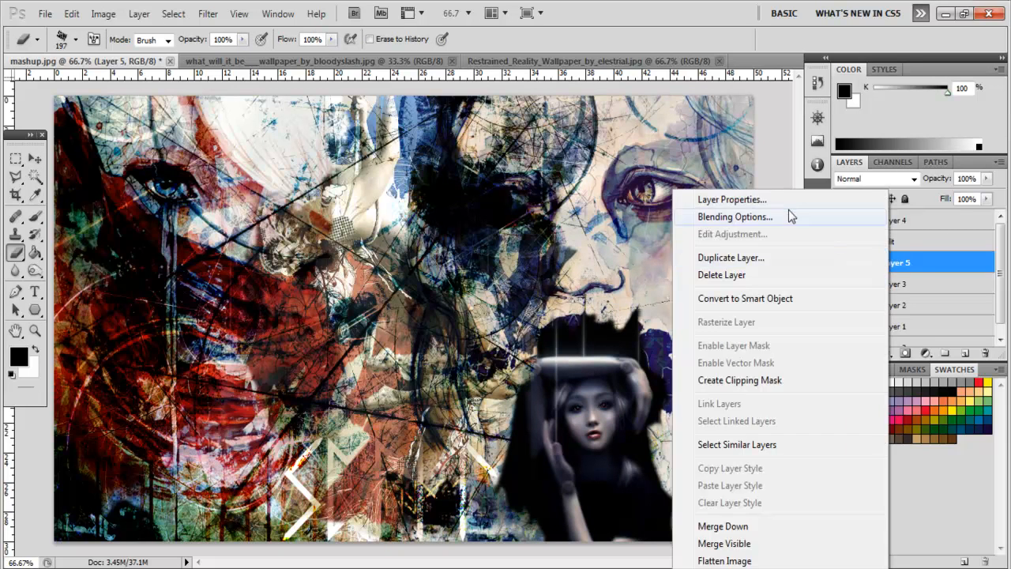
pyautogui.click(735, 216)
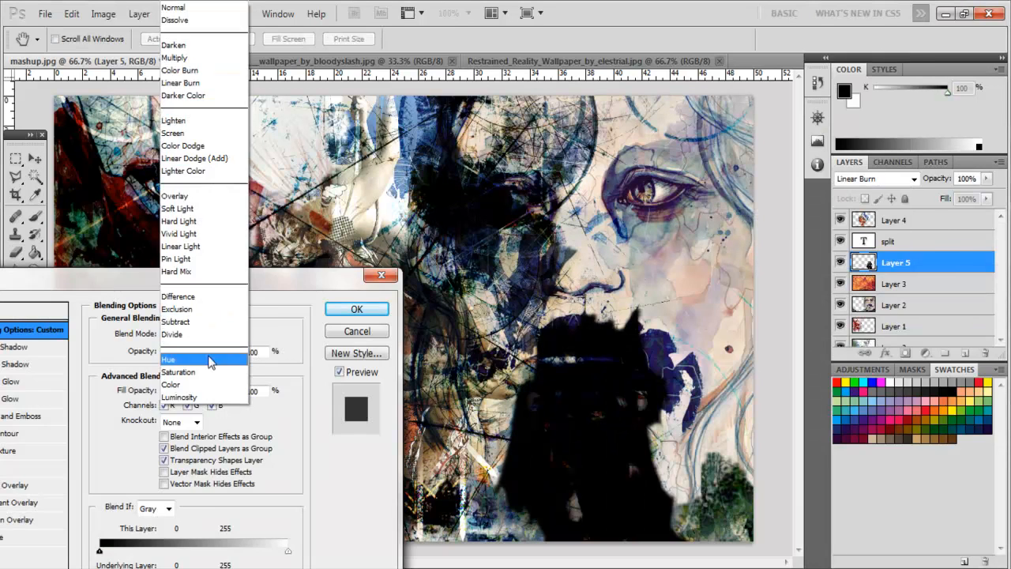
pyautogui.click(178, 297)
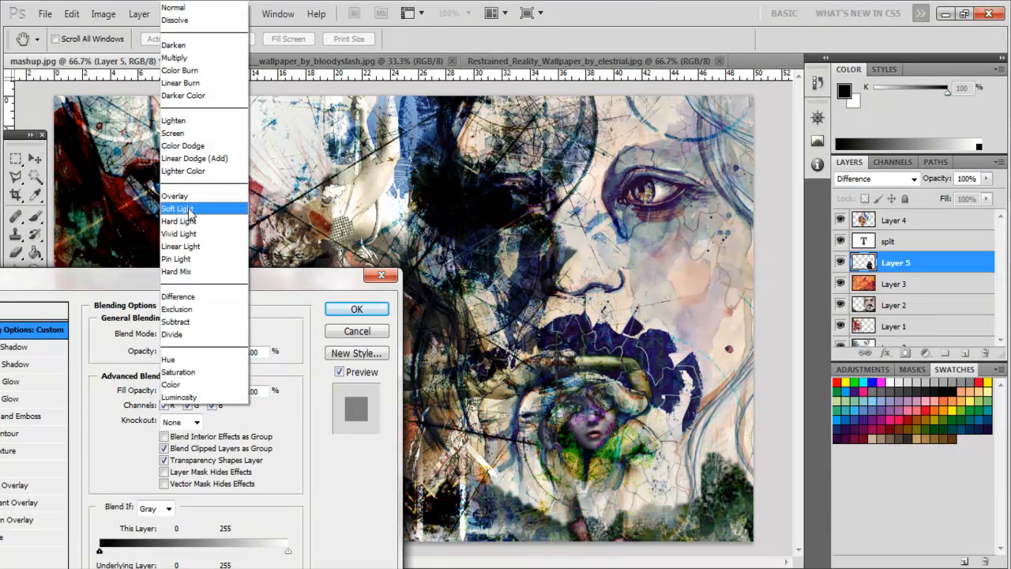
pyautogui.click(172, 132)
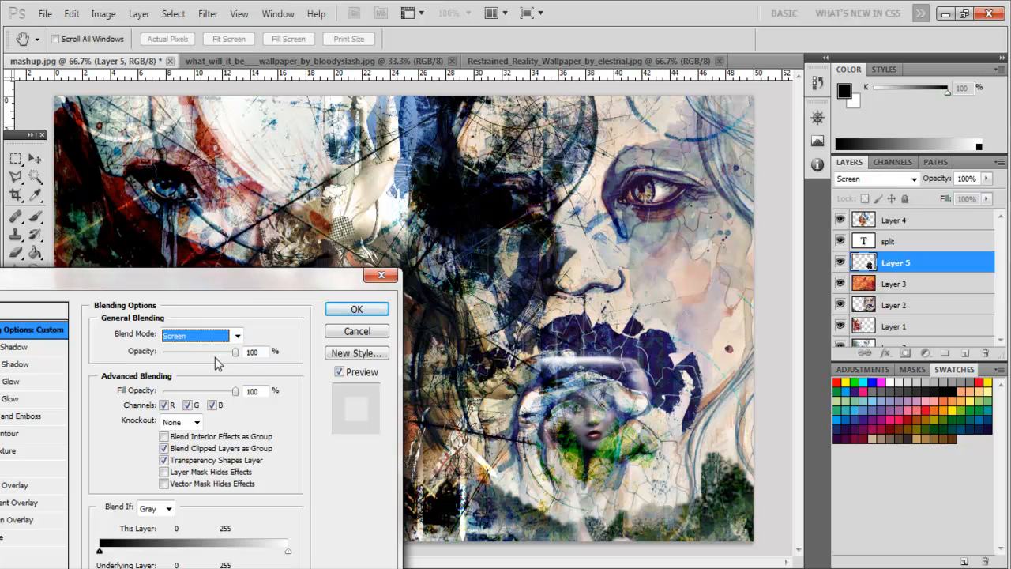
pyautogui.click(357, 309)
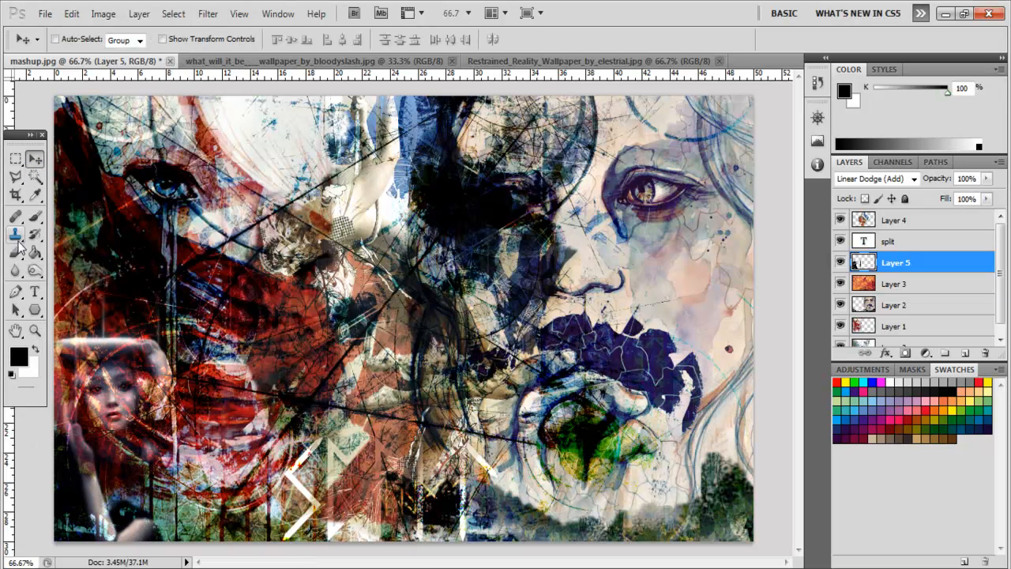
# Dodge patches of Layer 5 (Midtones, 50% exposure) and set its opacity to 65%
pyautogui.click(14, 234)
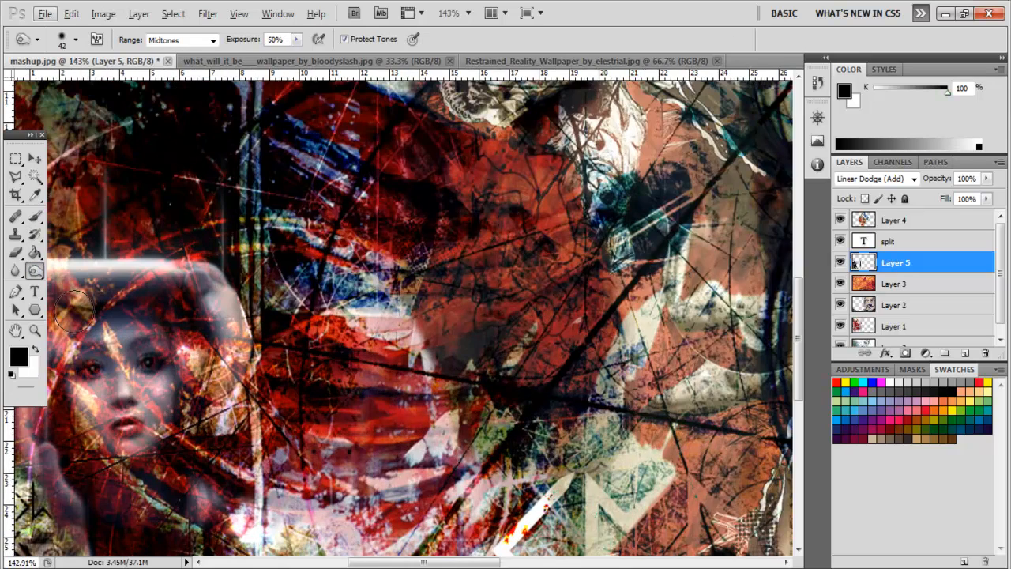
pyautogui.moveTo(79, 316); pyautogui.dragTo(142, 466)
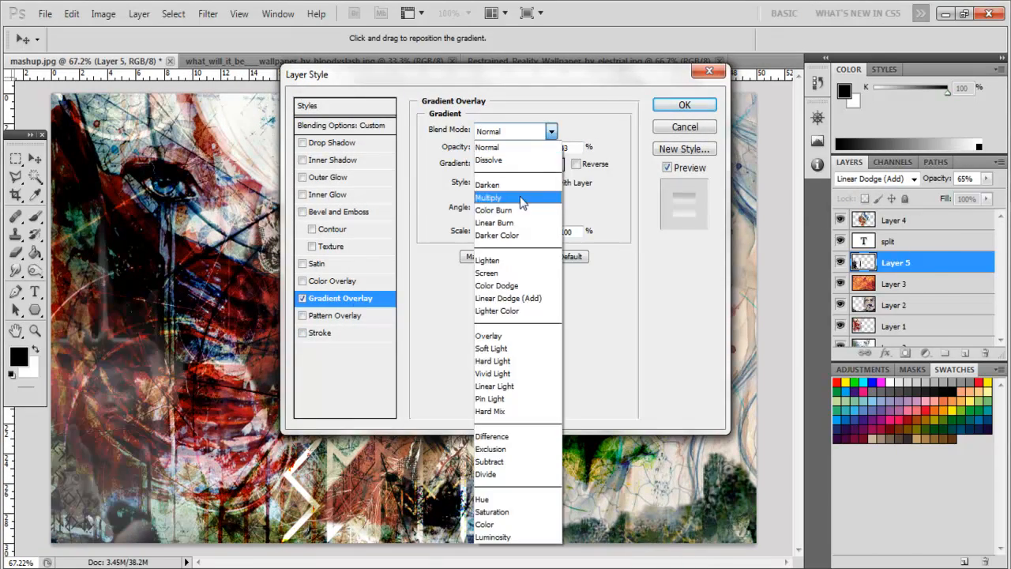
# Apply a Linear Burn gradient overlay at lower opacity to Layer 5 and add a bottom Layer 3 copy
pyautogui.click(494, 222)
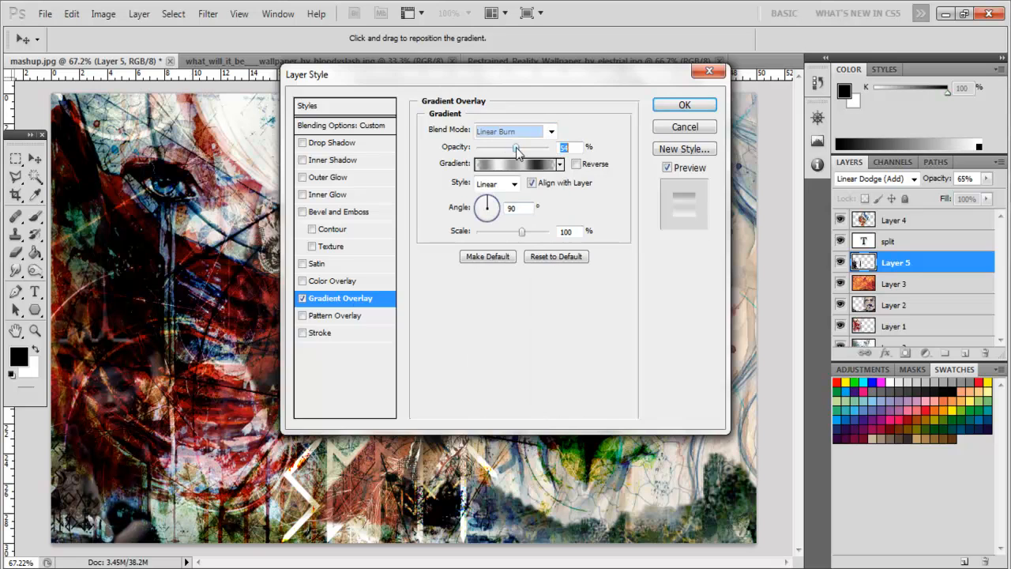
pyautogui.click(684, 105)
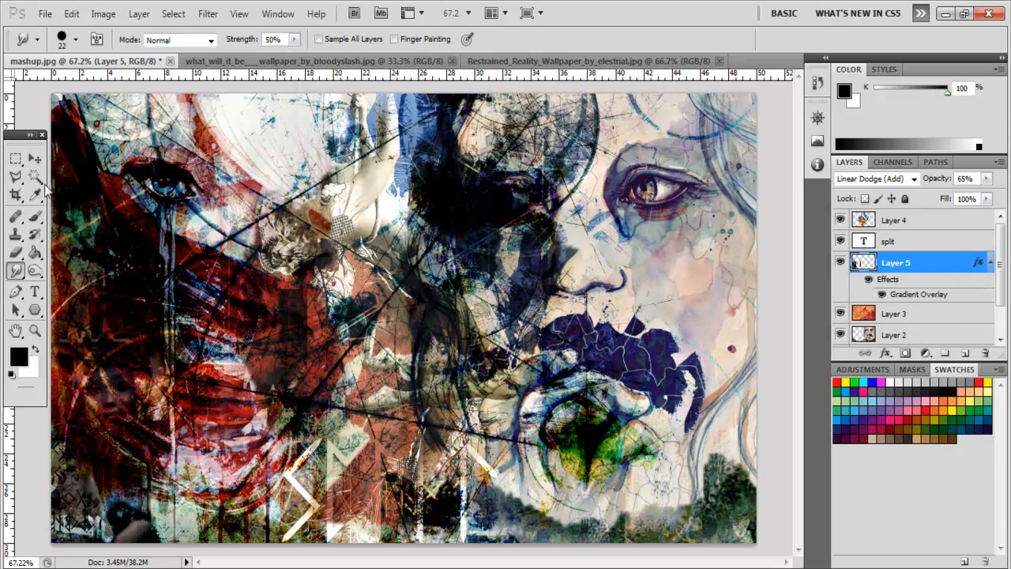
pyautogui.click(894, 313)
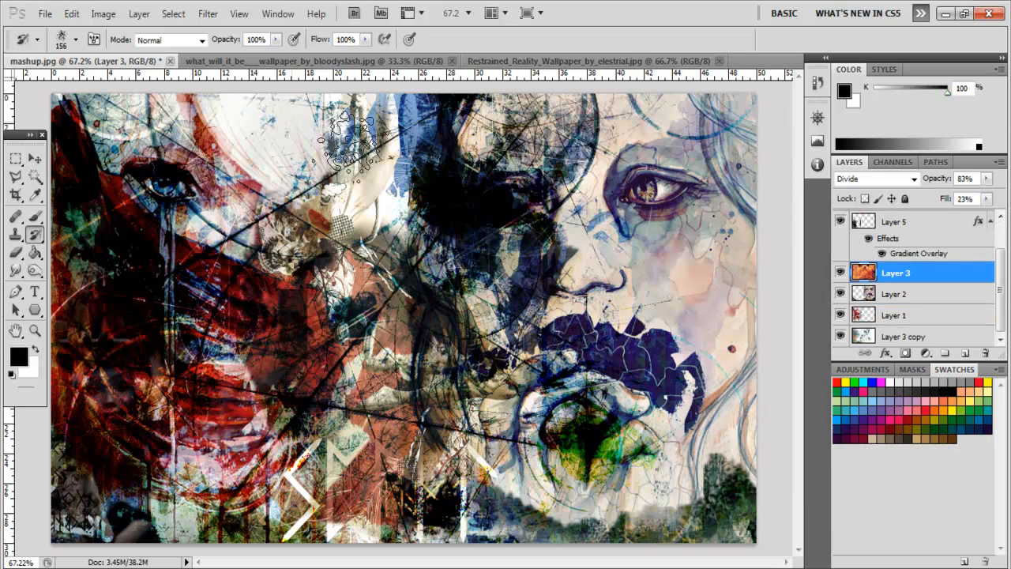
pyautogui.click(906, 335)
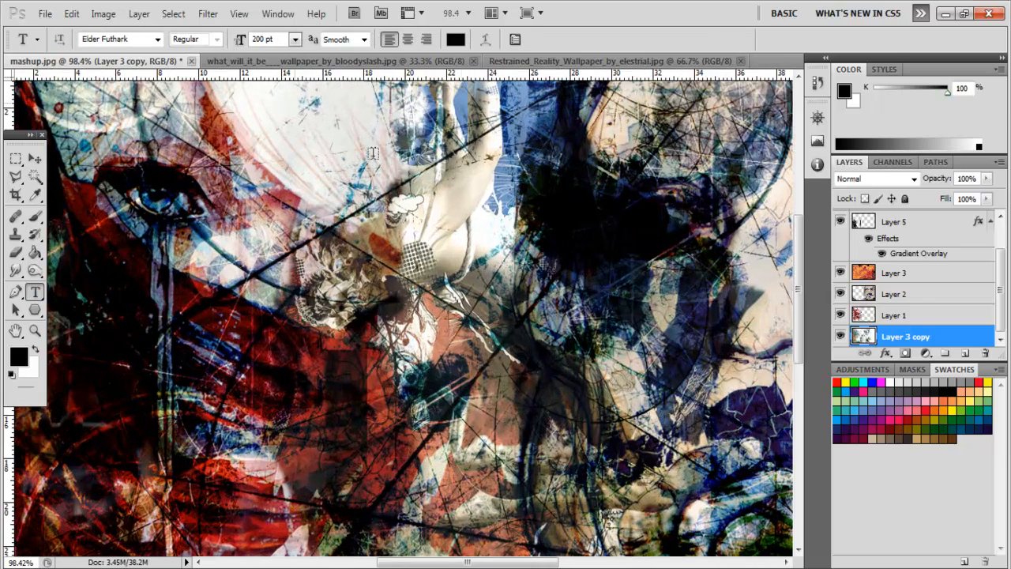
# Type 'ᛣMP' runes in Elder Futhark near the top on a low-opacity Linear Burn layer
pyautogui.write('ᛣMP')
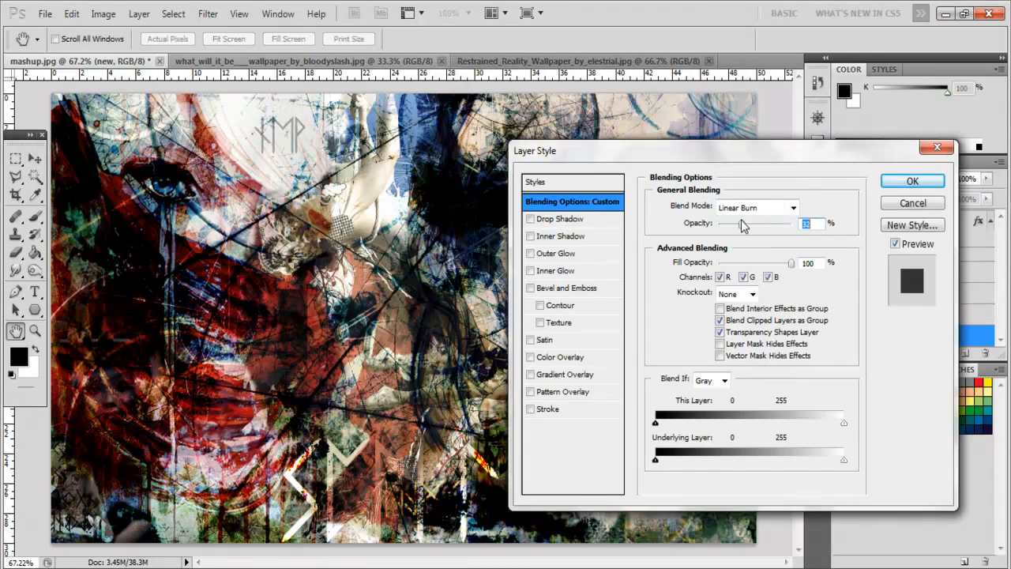
pyautogui.click(912, 181)
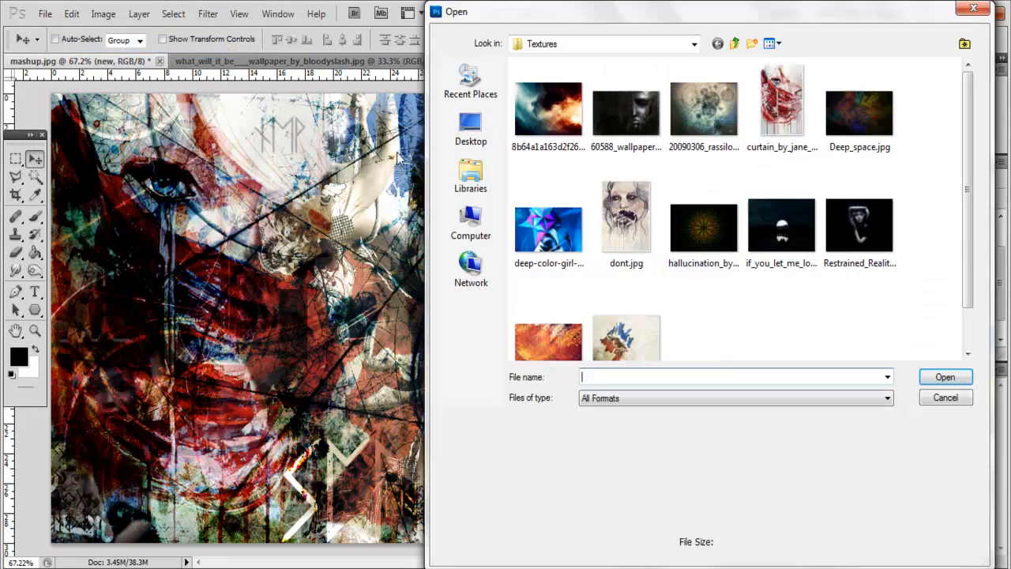
# Open the hallucination texture as Layer 6, duplicate it, and set the copy to Difference
pyautogui.doubleClick(703, 218)
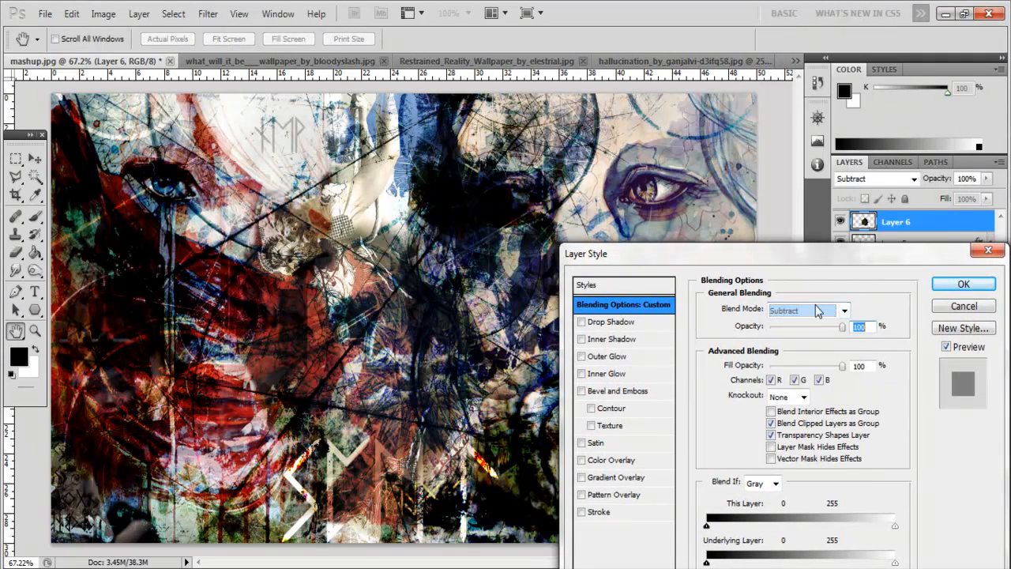
pyautogui.click(802, 310)
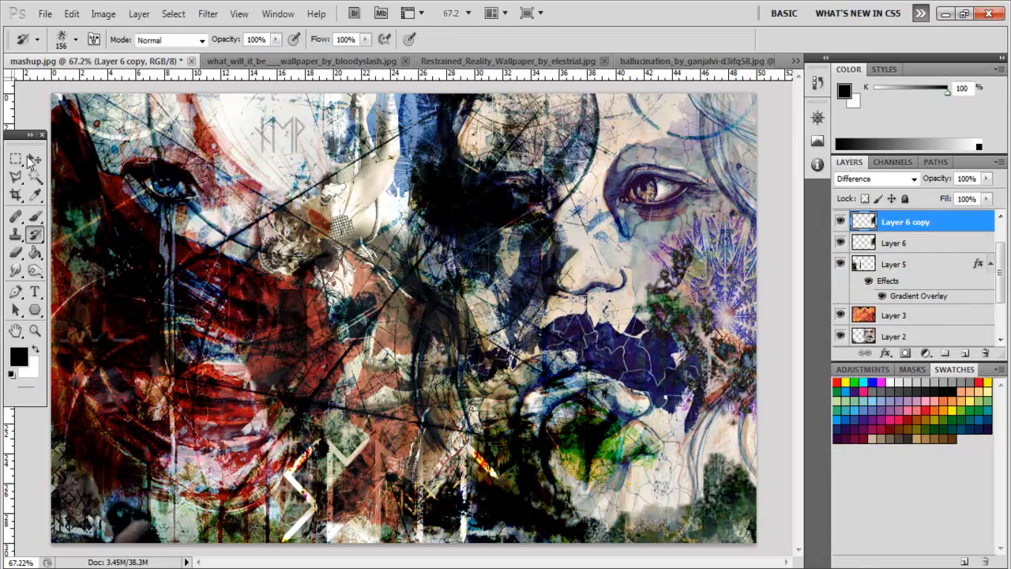
# Give Layer 6 a spectrum Gradient Overlay in Divide mode, 40% opacity, scale 106
pyautogui.click(35, 158)
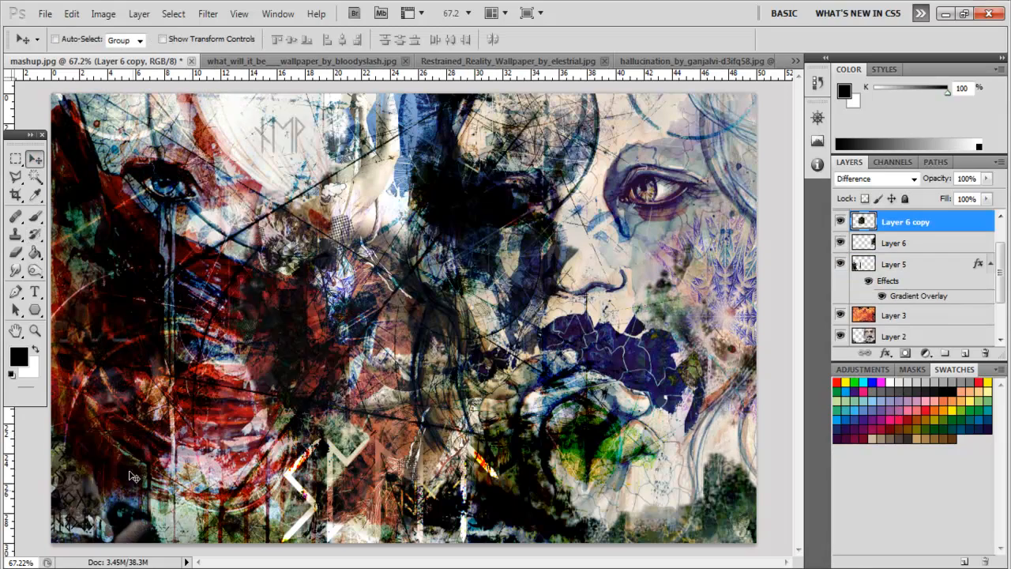
pyautogui.click(893, 242)
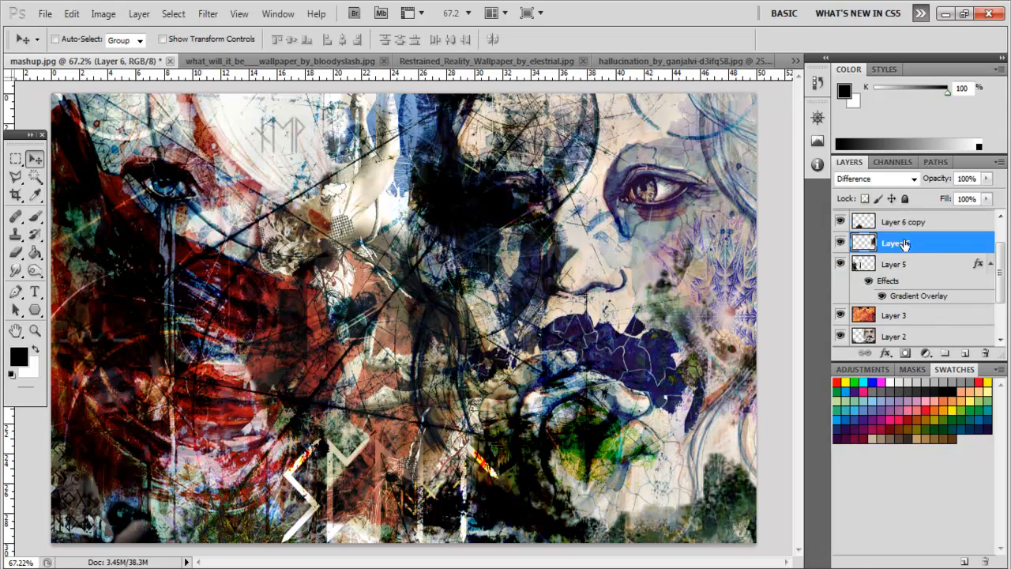
pyautogui.doubleClick(918, 295)
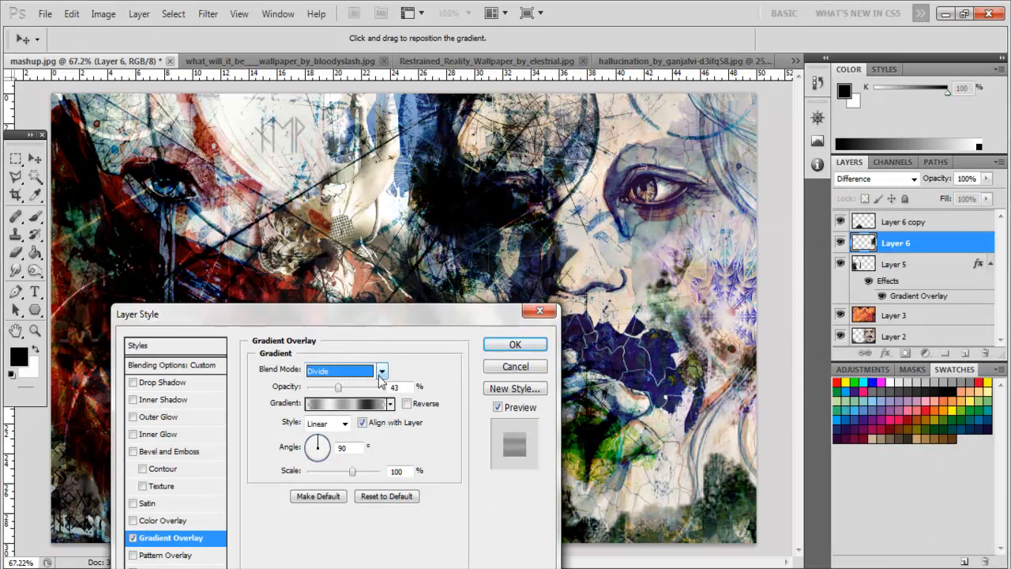
pyautogui.click(346, 404)
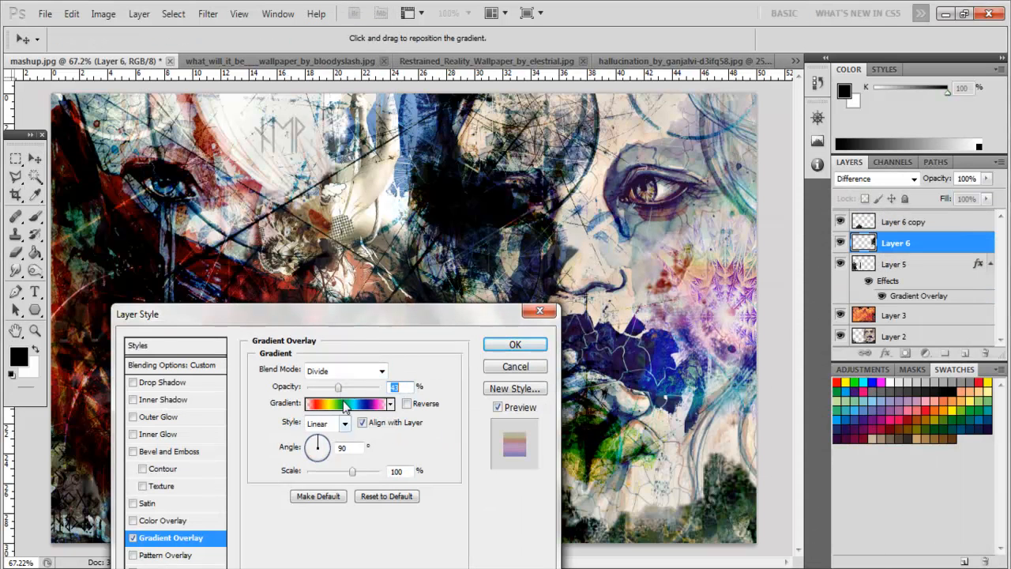
pyautogui.moveTo(338, 386); pyautogui.dragTo(337, 386)
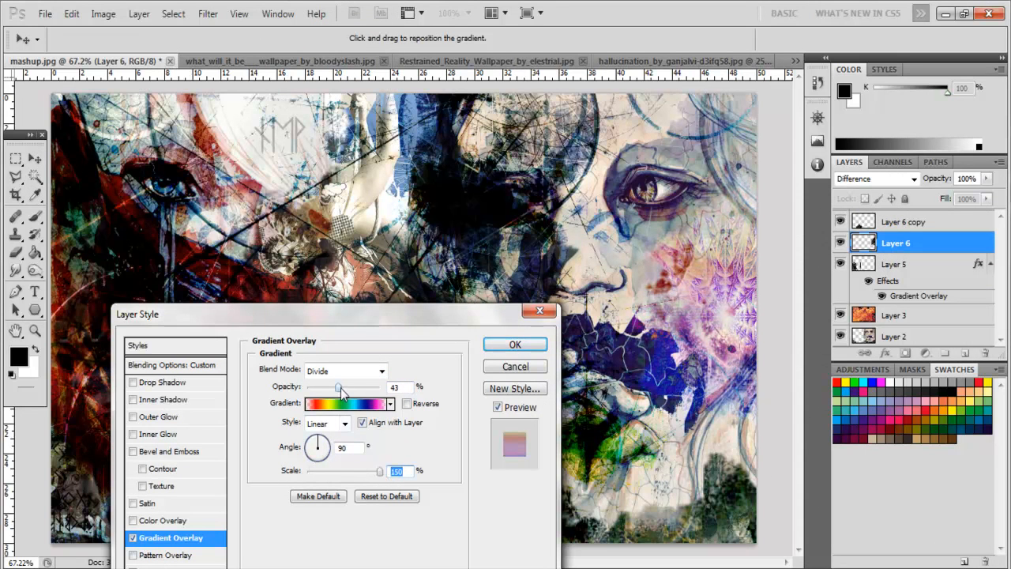
pyautogui.click(340, 370)
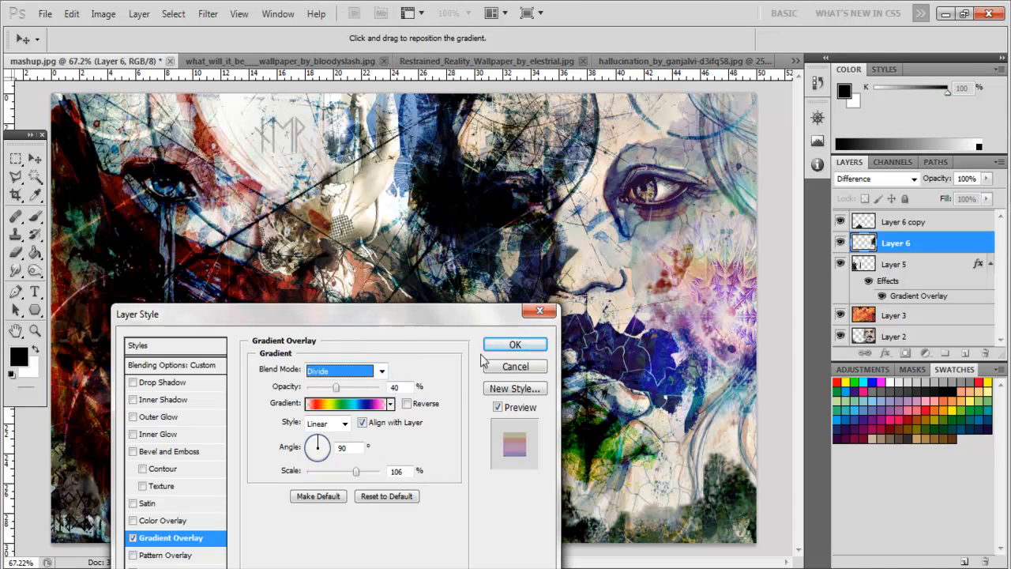
pyautogui.click(514, 344)
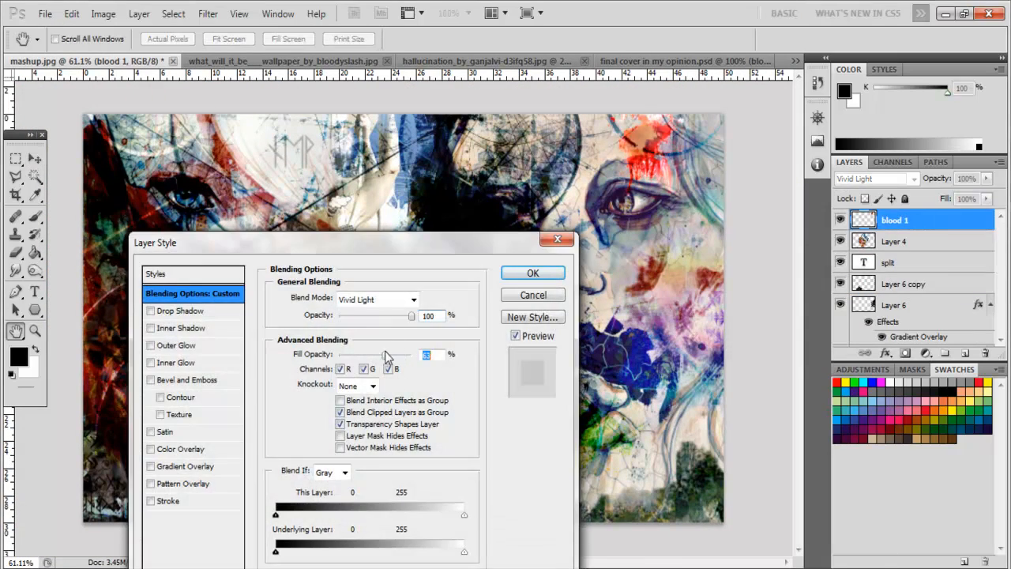
# Change the blood 1 layer's blend mode from Vivid Light to Hard Light
pyautogui.click(377, 298)
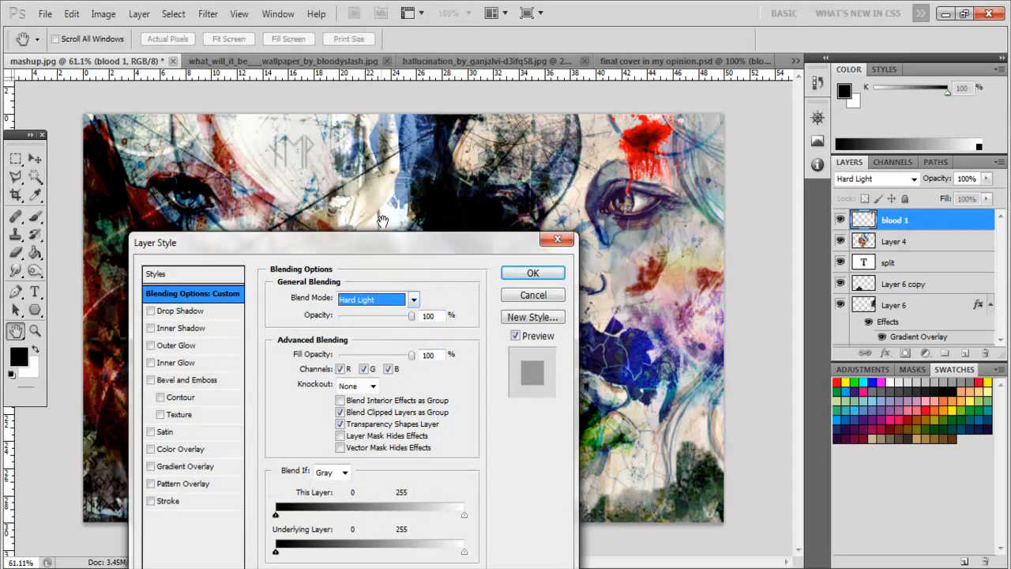